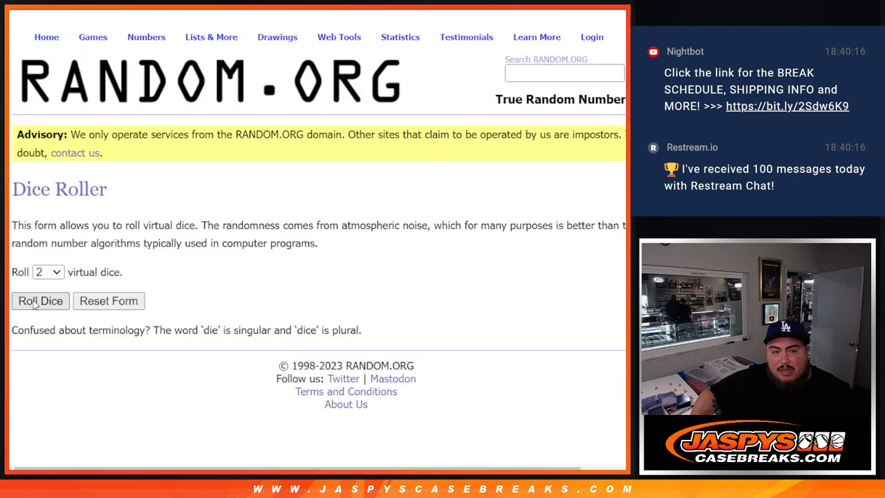
left_click(40, 300)
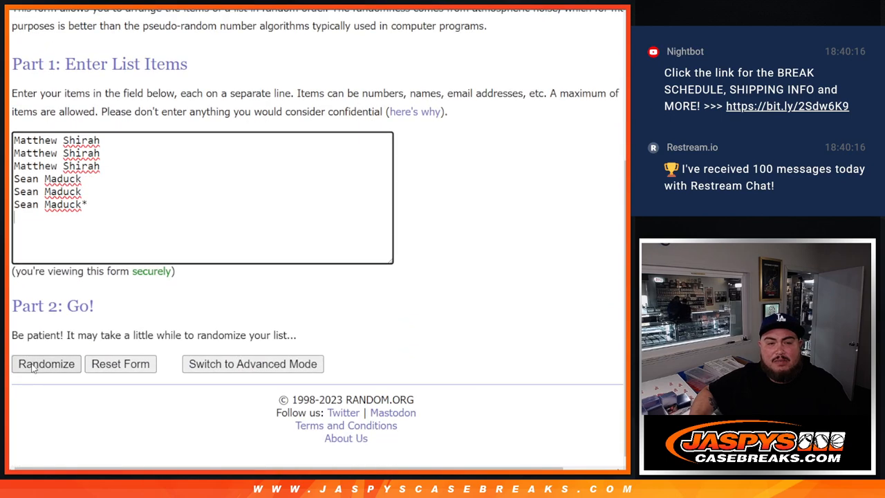
left_click(46, 363)
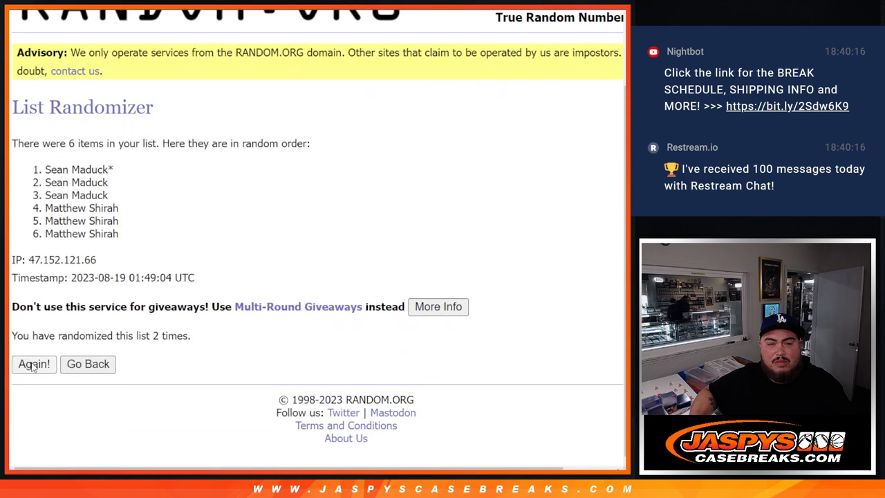
left_click(34, 364)
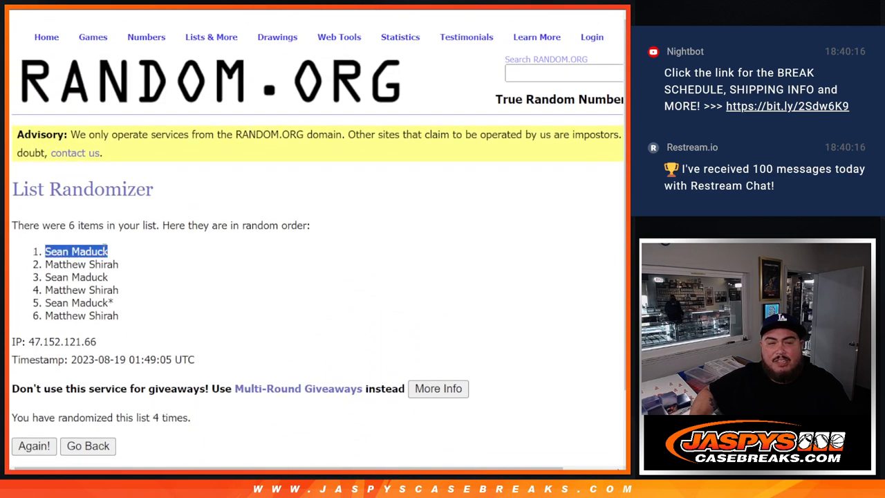
left_click(87, 446)
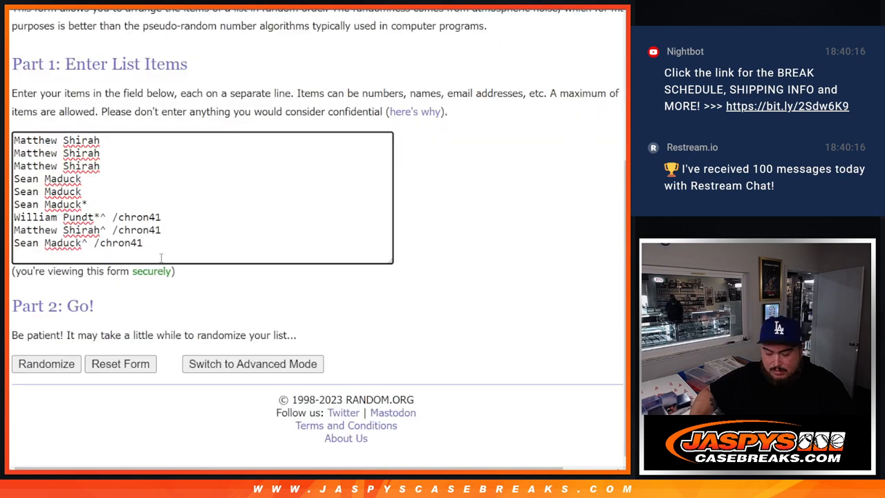
type("Sean Maduck+")
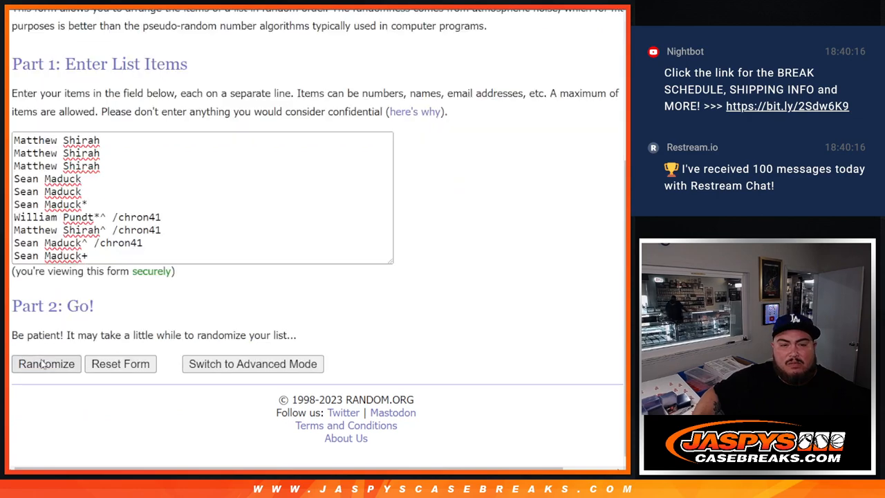
left_click(46, 363)
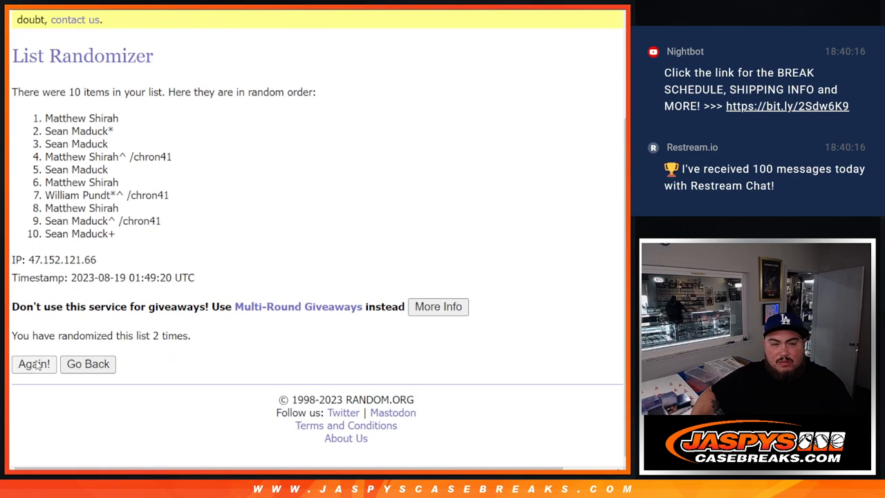
left_click(33, 364)
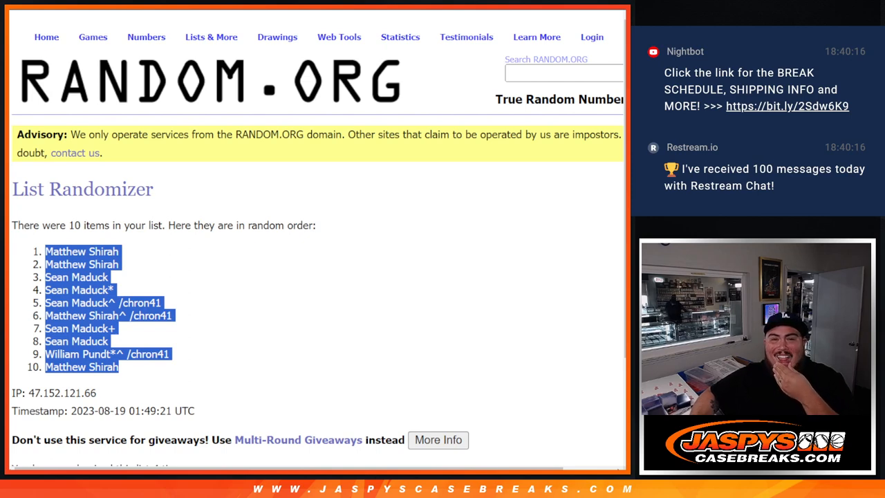
mouse_move(400, 36)
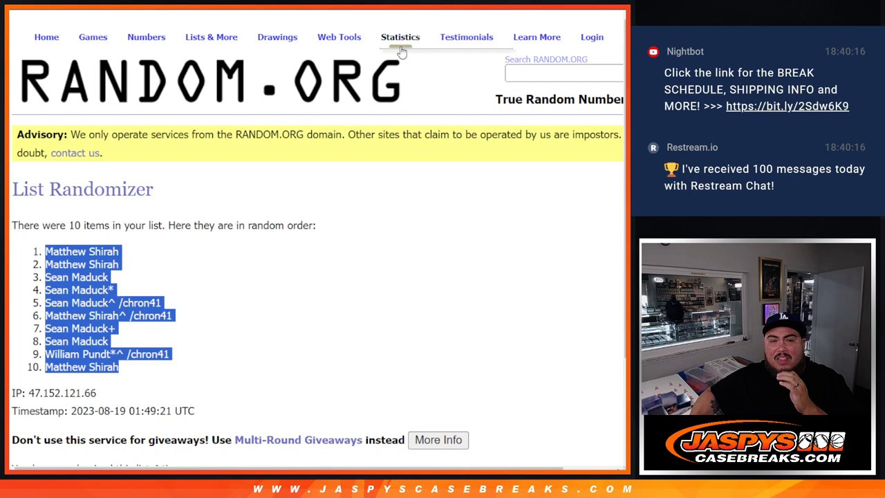
scroll("down", 3)
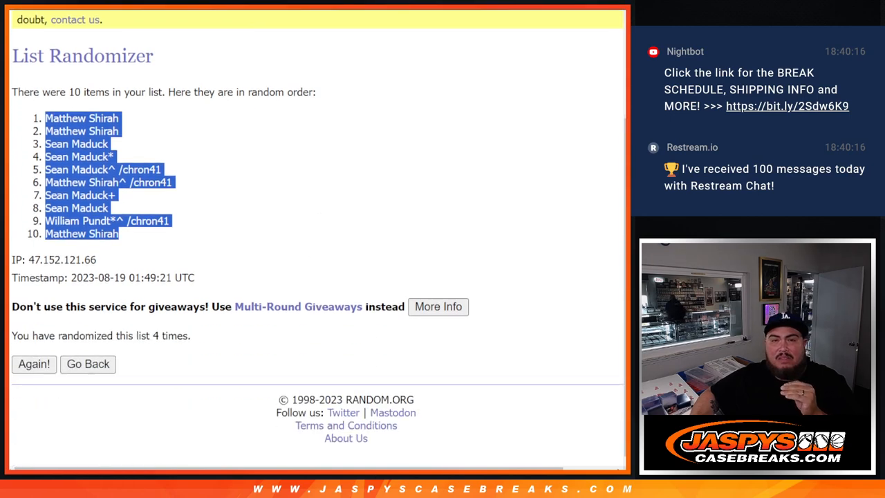
mouse_move(329, 62)
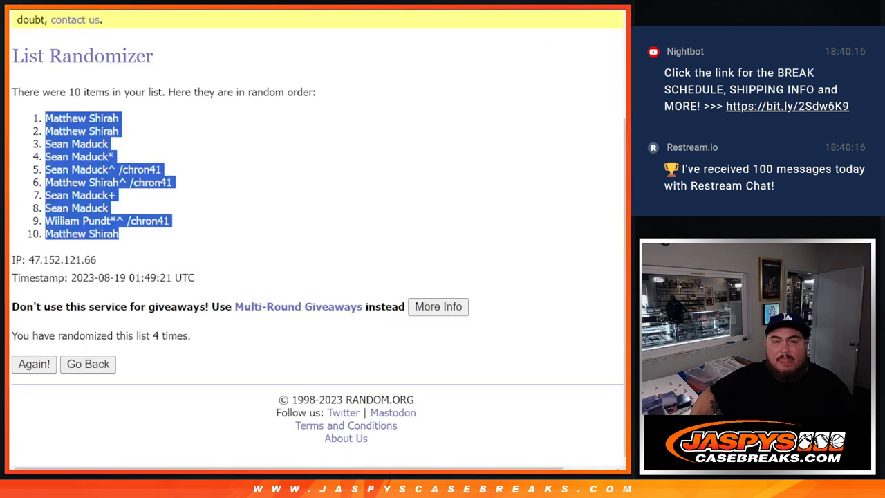
- Return to the list form and shuffle the digits 0–9 twice
left_click(88, 363)
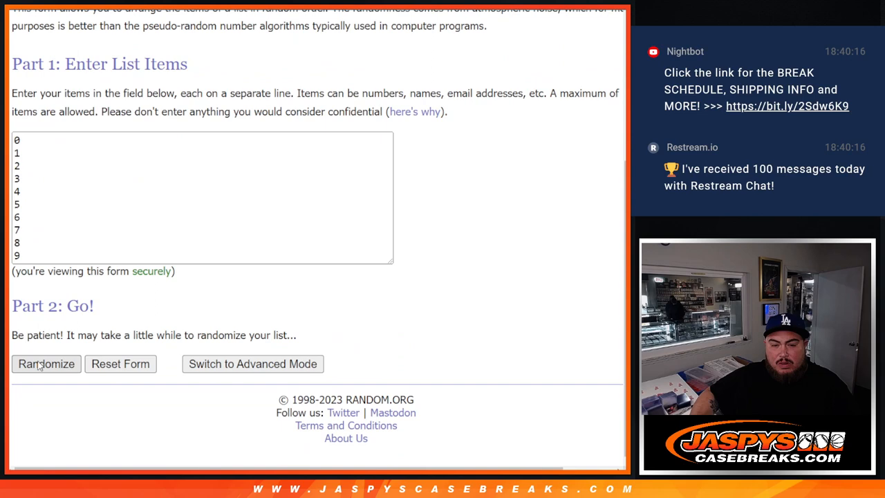
left_click(45, 364)
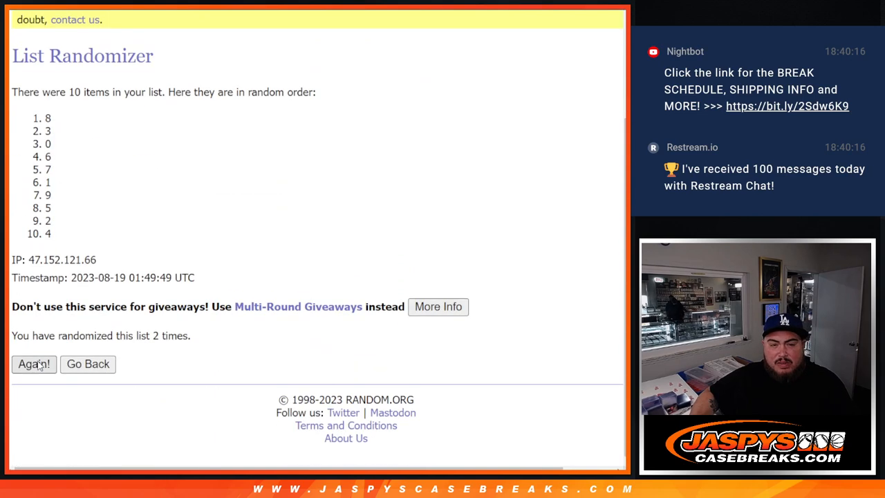
left_click(34, 364)
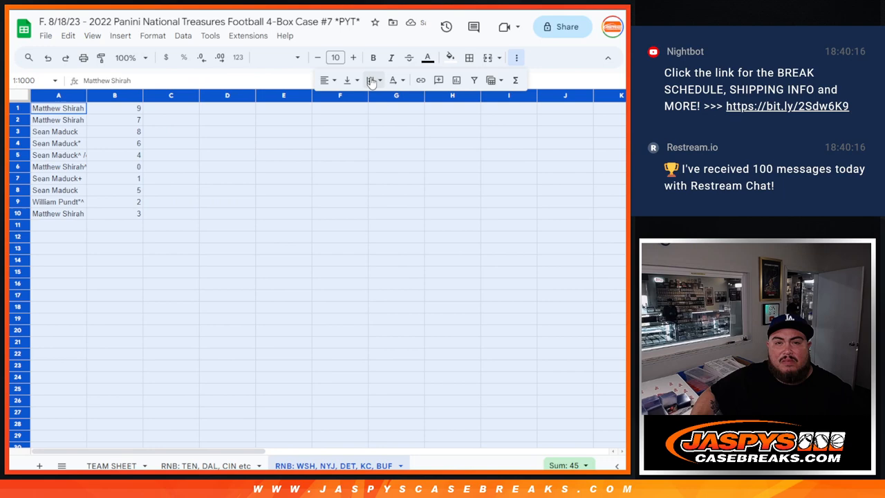
- Enlarge the pairings to size 24, sort by number 0–9, and continue to print preview
left_click(354, 57)
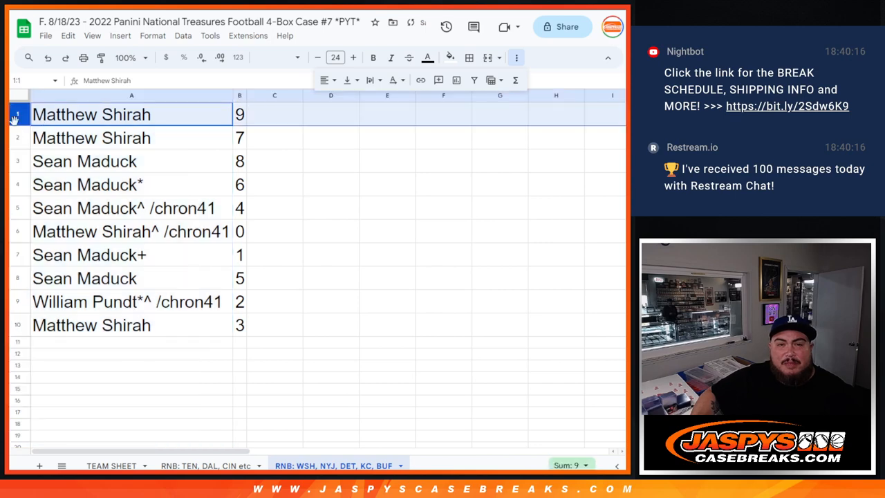
left_click(90, 184)
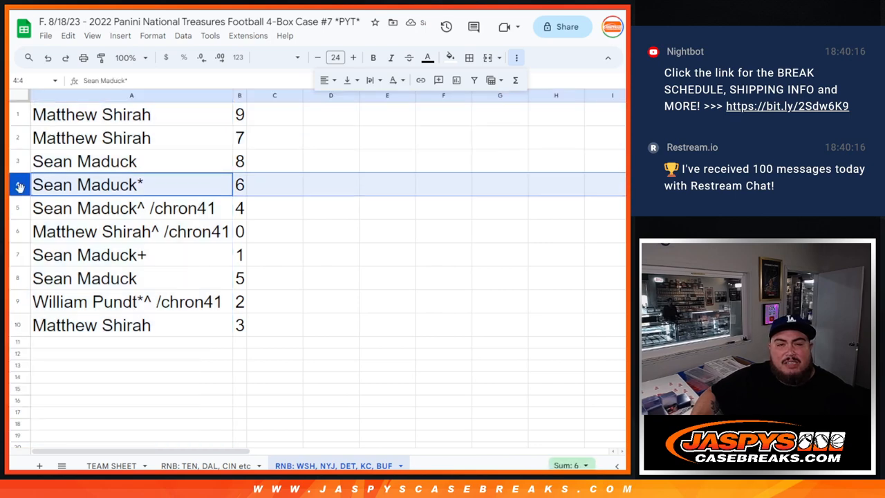
left_click(131, 231)
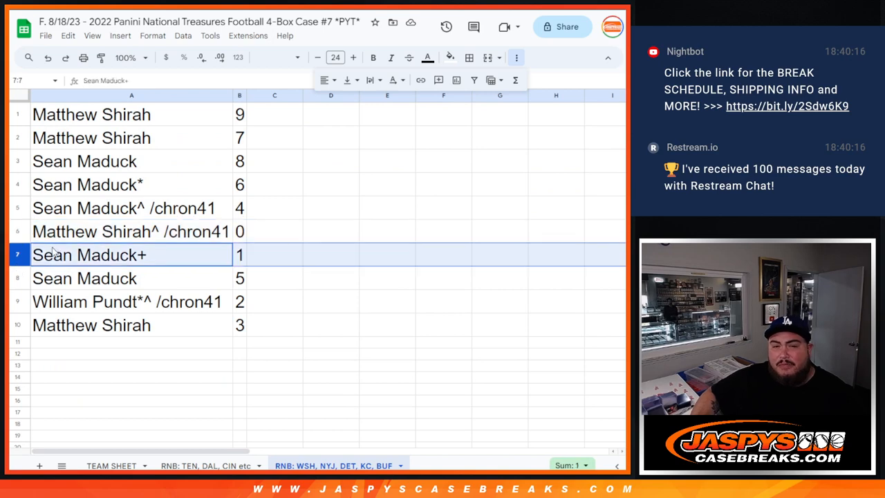
left_click(125, 301)
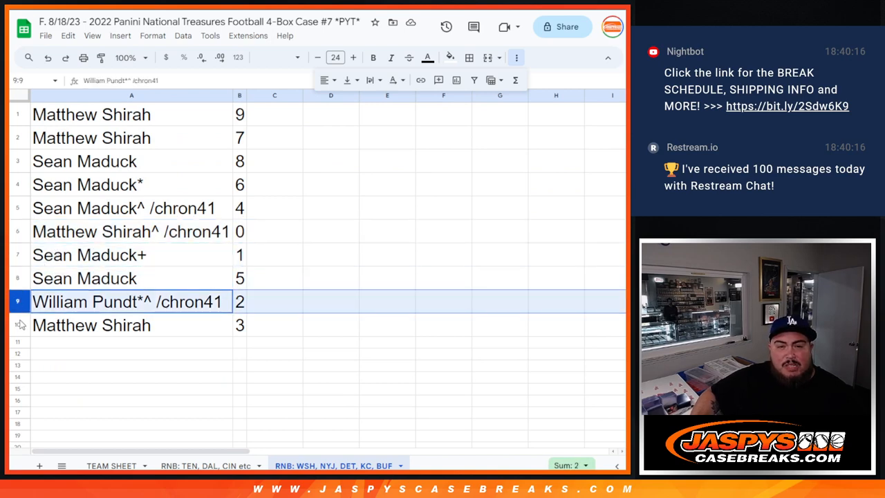
right_click(240, 95)
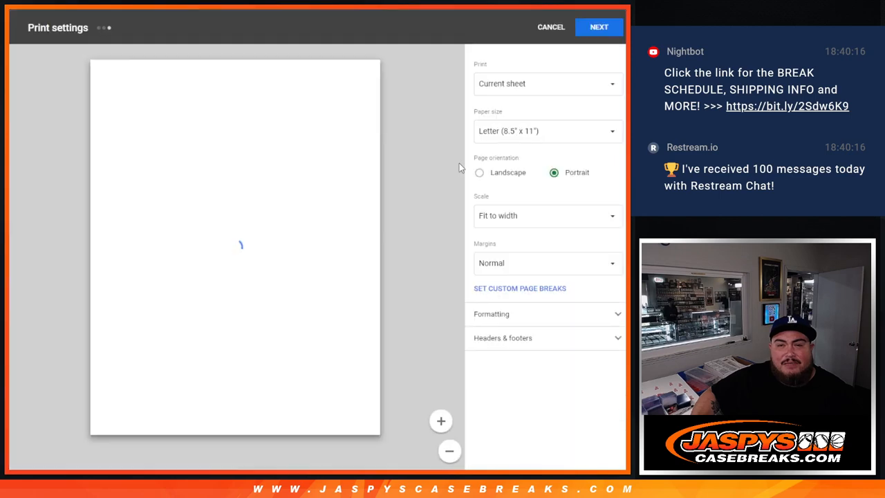
left_click(503, 337)
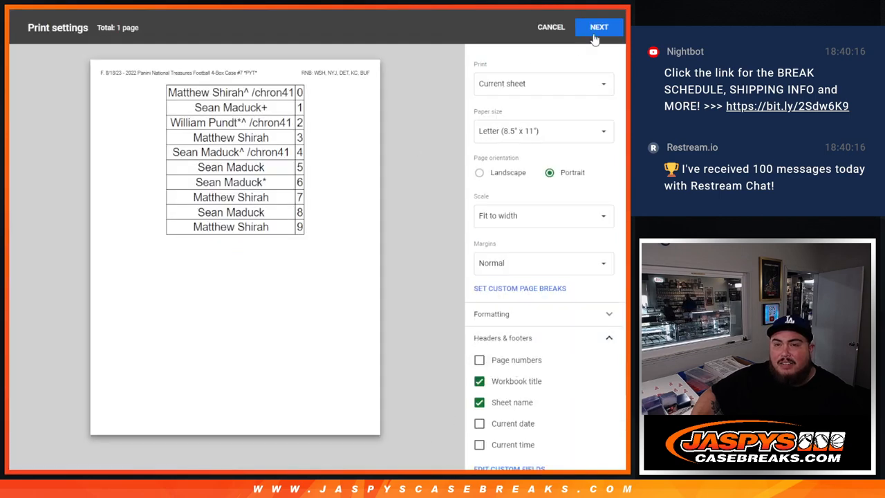